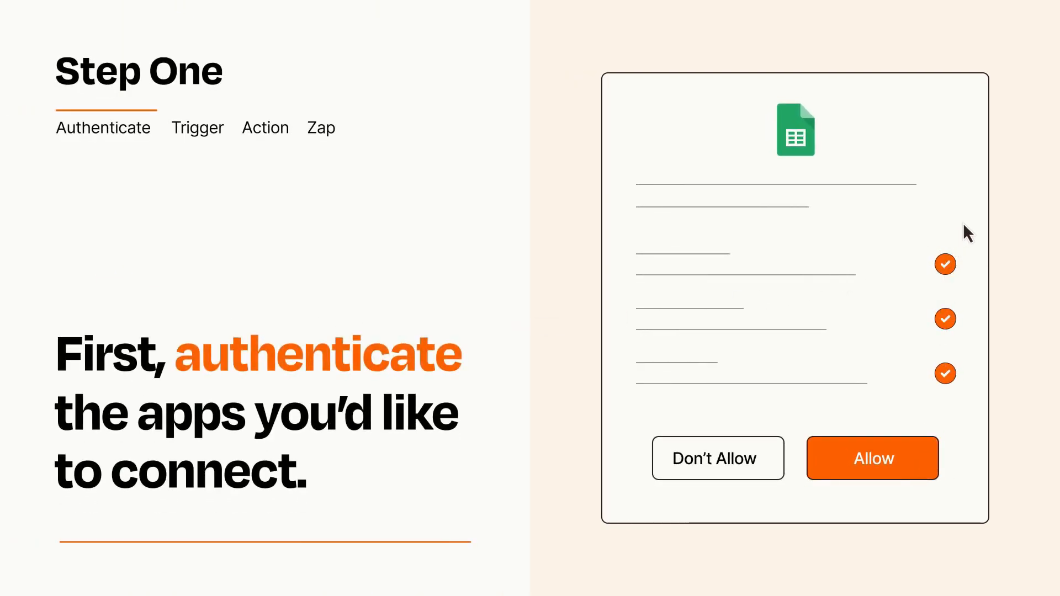
{"action": "mouse_move", "coordinate": [932, 494]}
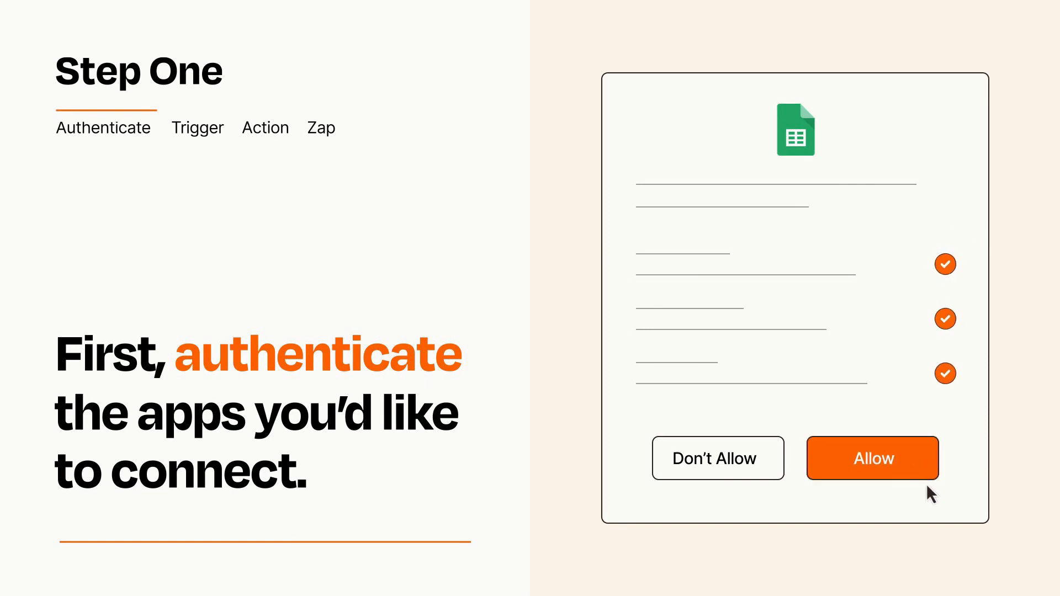
Allow Zapier to access the connected Google Sheets account
{"action": "left_click", "coordinate": [872, 458]}
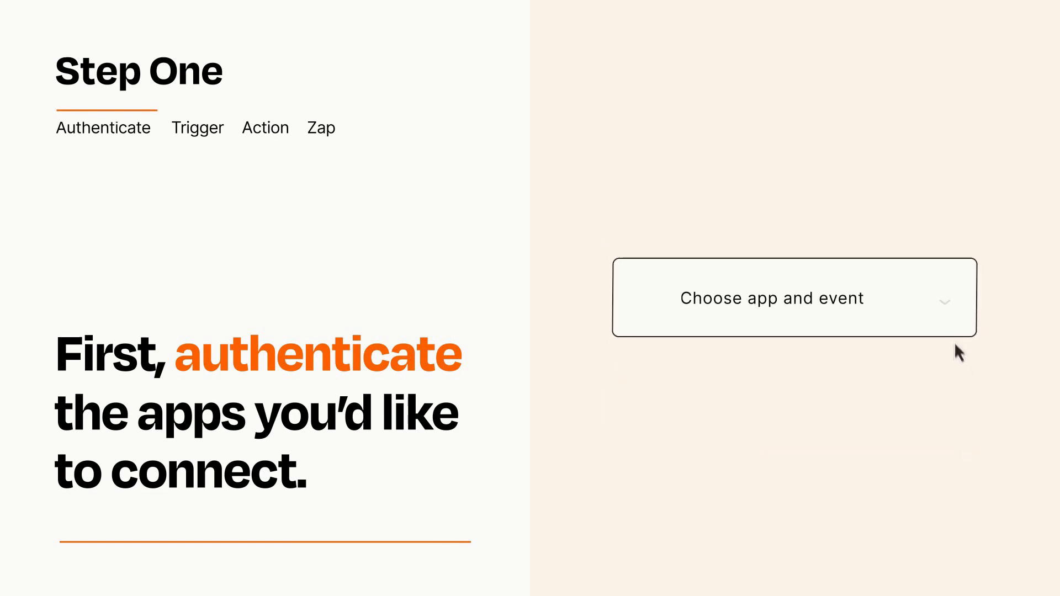
Choose Discord's New Message Posted to Channel as the Zap trigger
{"action": "left_click", "coordinate": [794, 297]}
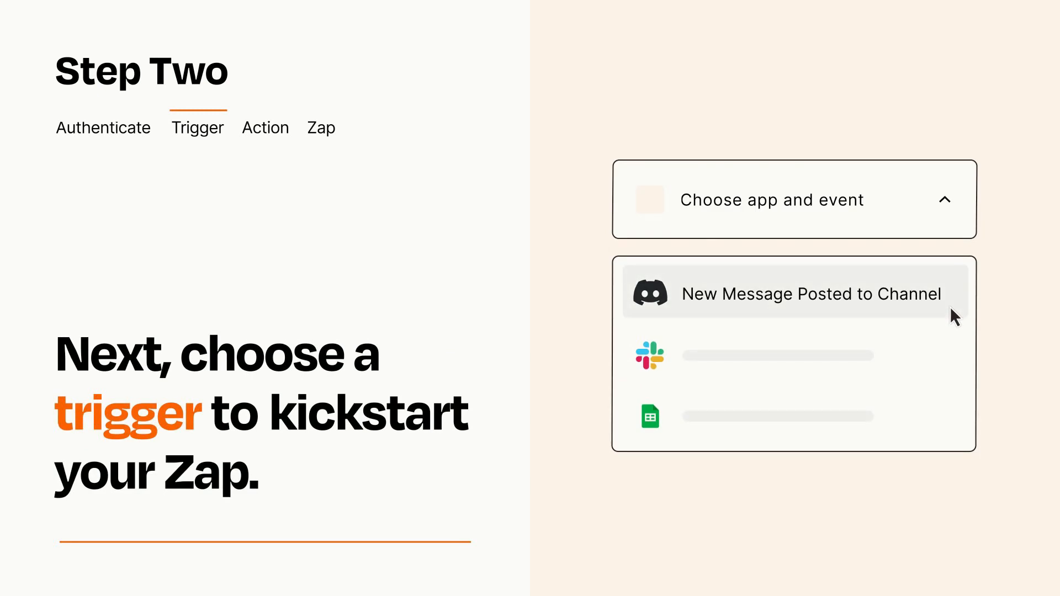
{"action": "mouse_move", "coordinate": [952, 352]}
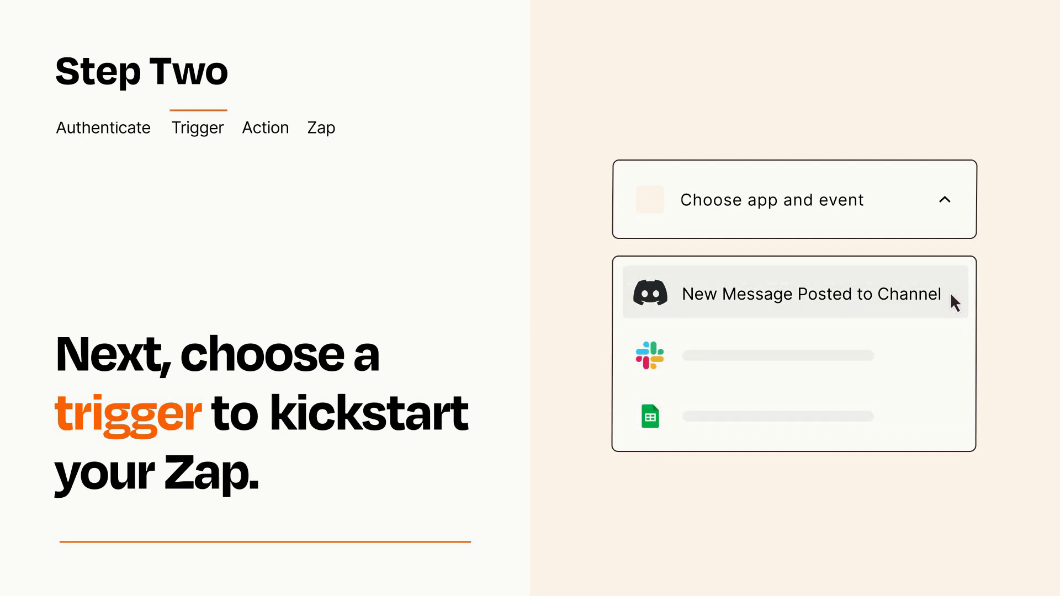
{"action": "mouse_move", "coordinate": [953, 304]}
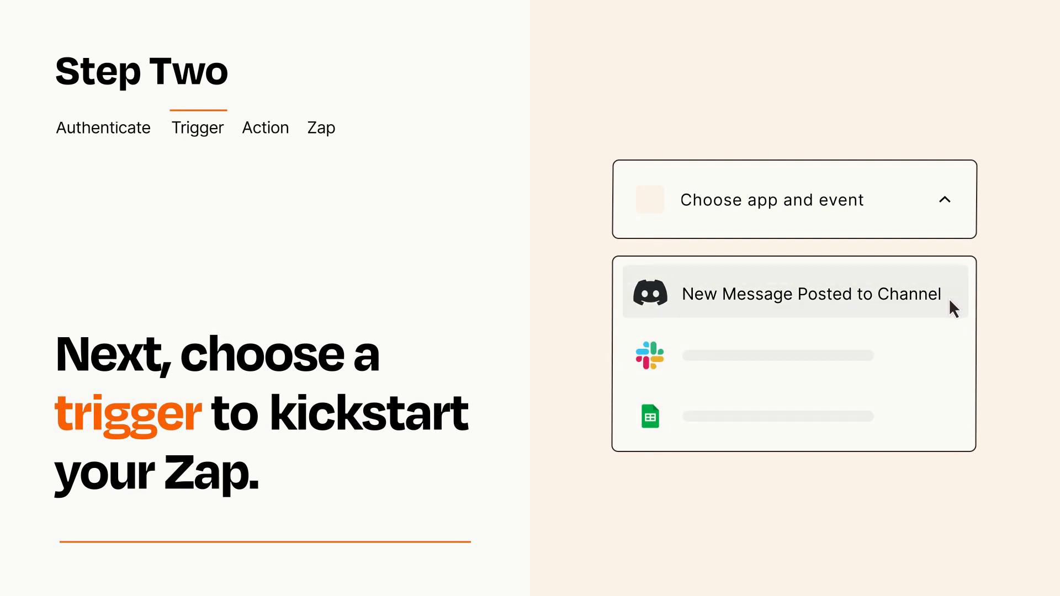
{"action": "left_click", "coordinate": [809, 294]}
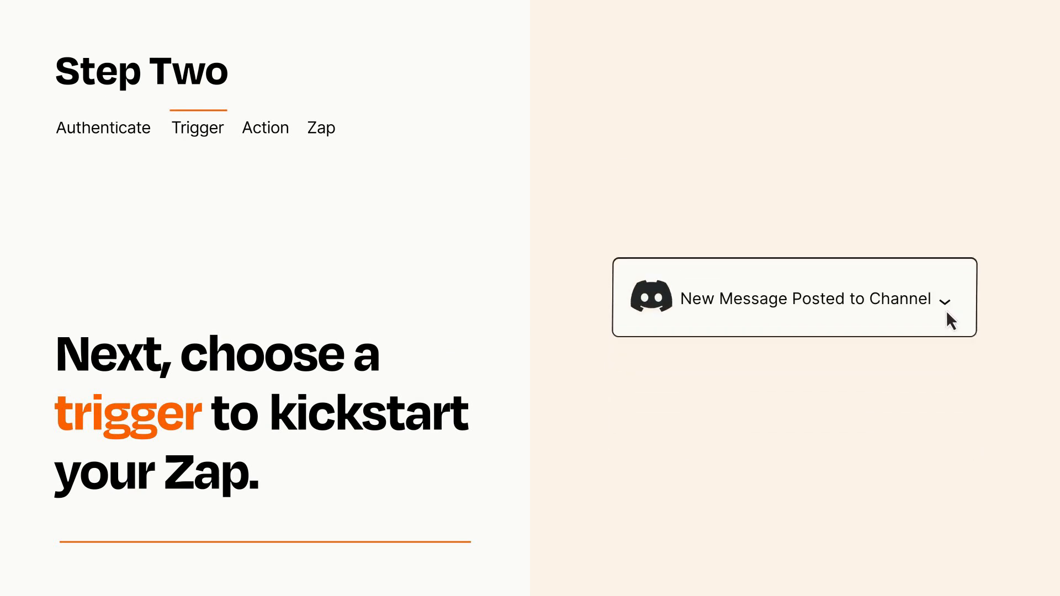
{"action": "mouse_move", "coordinate": [959, 311]}
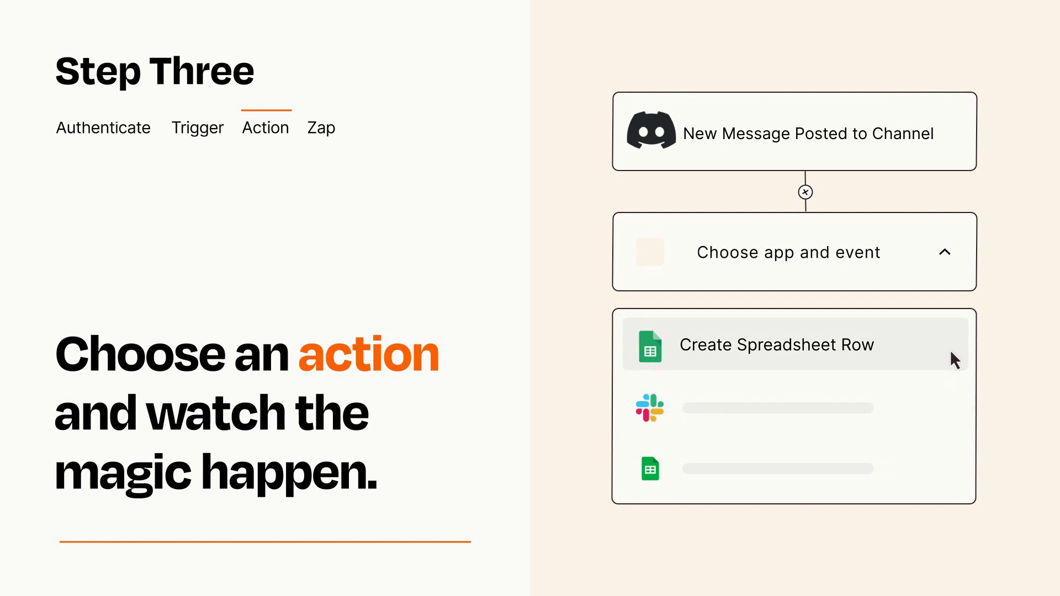
Add a Google Sheets Create Spreadsheet Row action with Item and Details mapped from Discord
{"action": "left_click", "coordinate": [775, 345]}
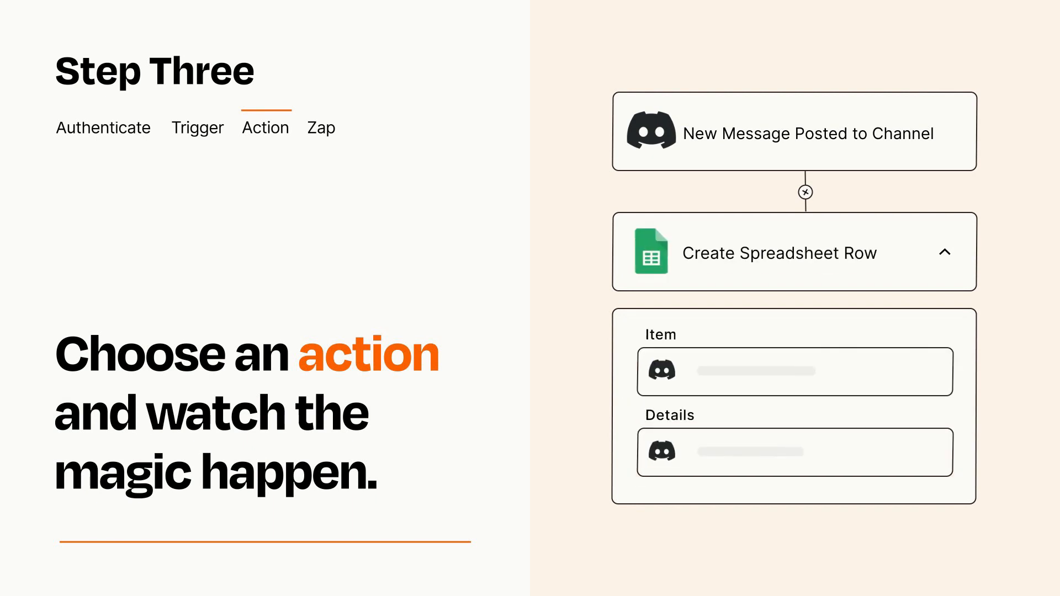
{"action": "left_click", "coordinate": [804, 192]}
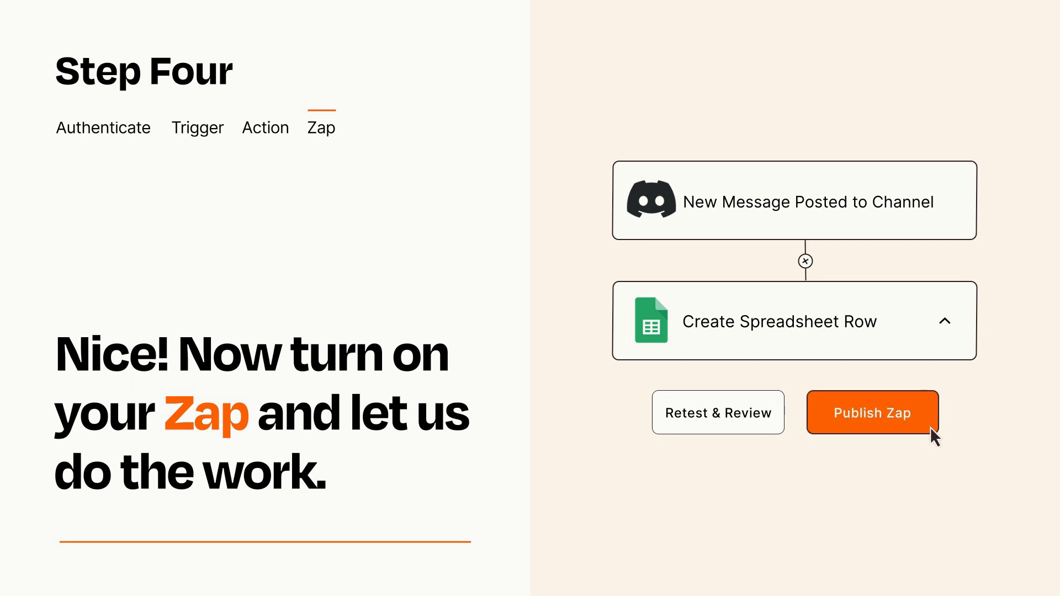
Publish the Discord-to-Google-Sheets Zap so it turns on
{"action": "left_click", "coordinate": [871, 412]}
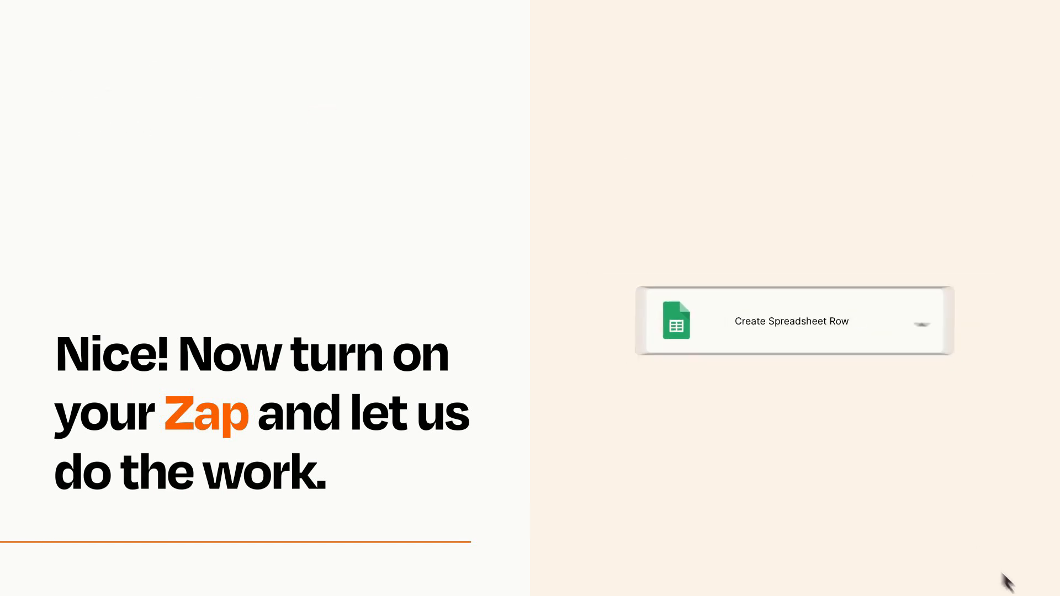